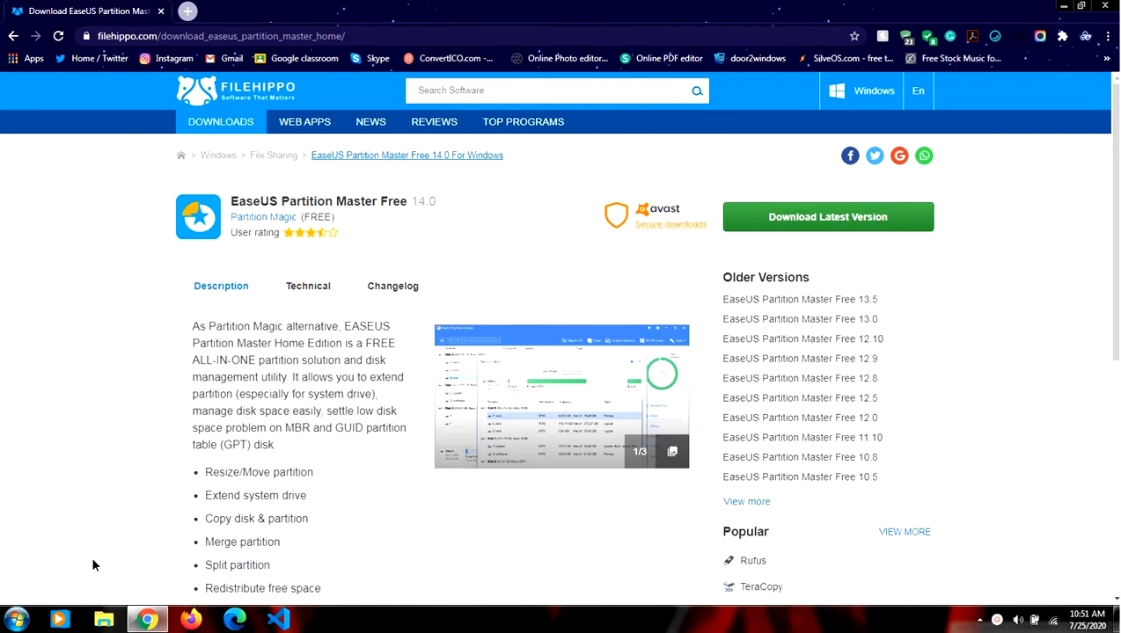
mouse_move(102, 620)
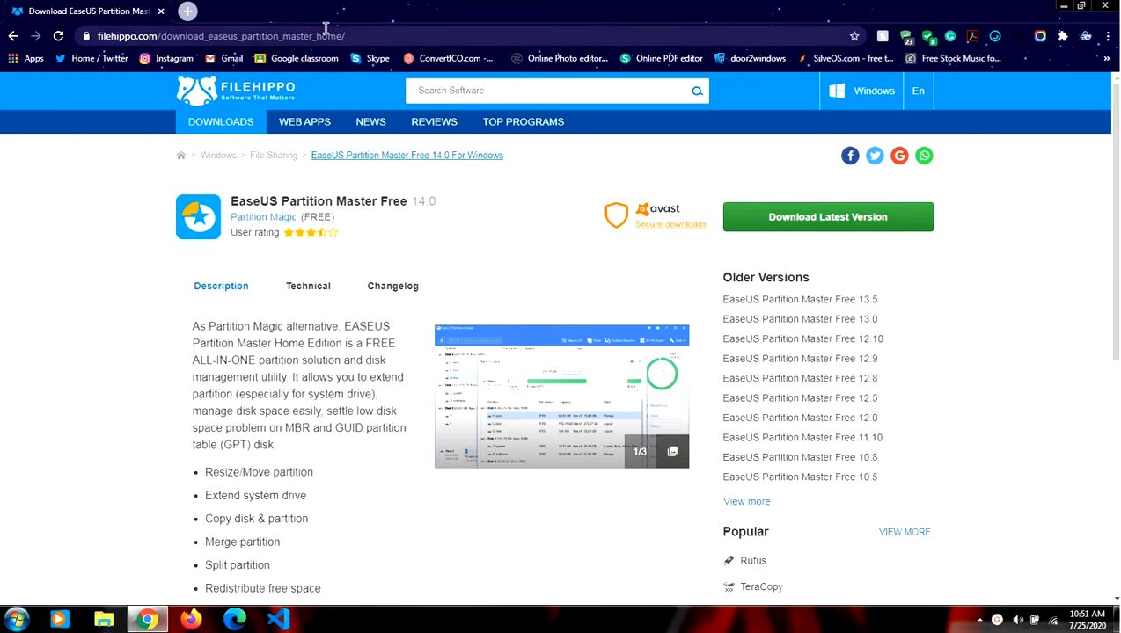
Step: Download the latest EaseUS Partition Master Free installer (epm.exe) from FileHippo
left_click(220, 35)
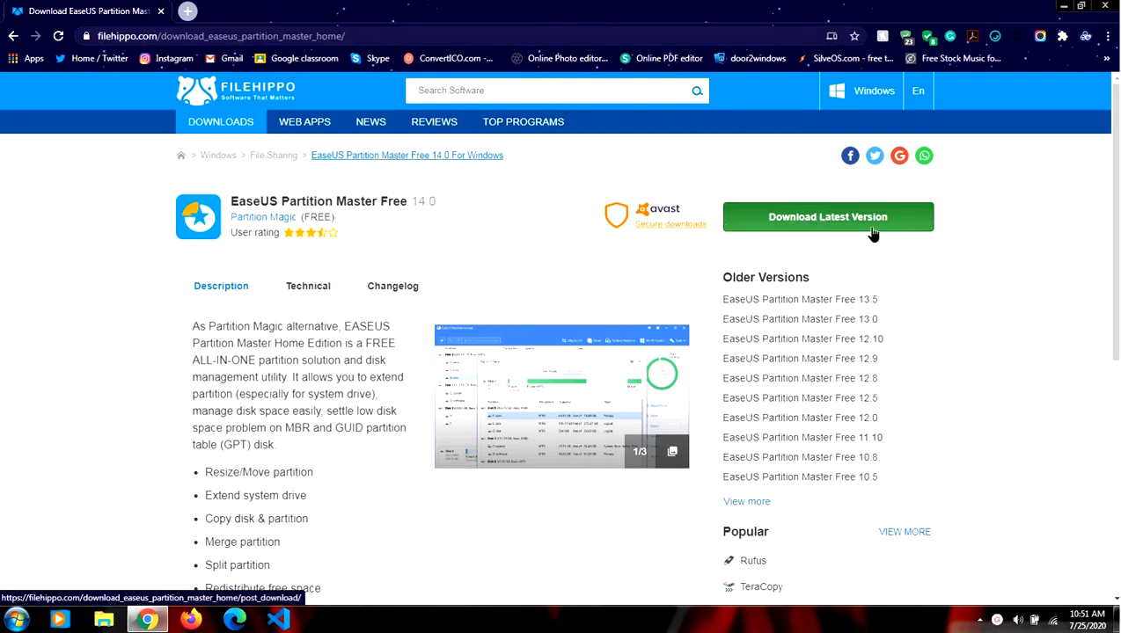
left_click(827, 216)
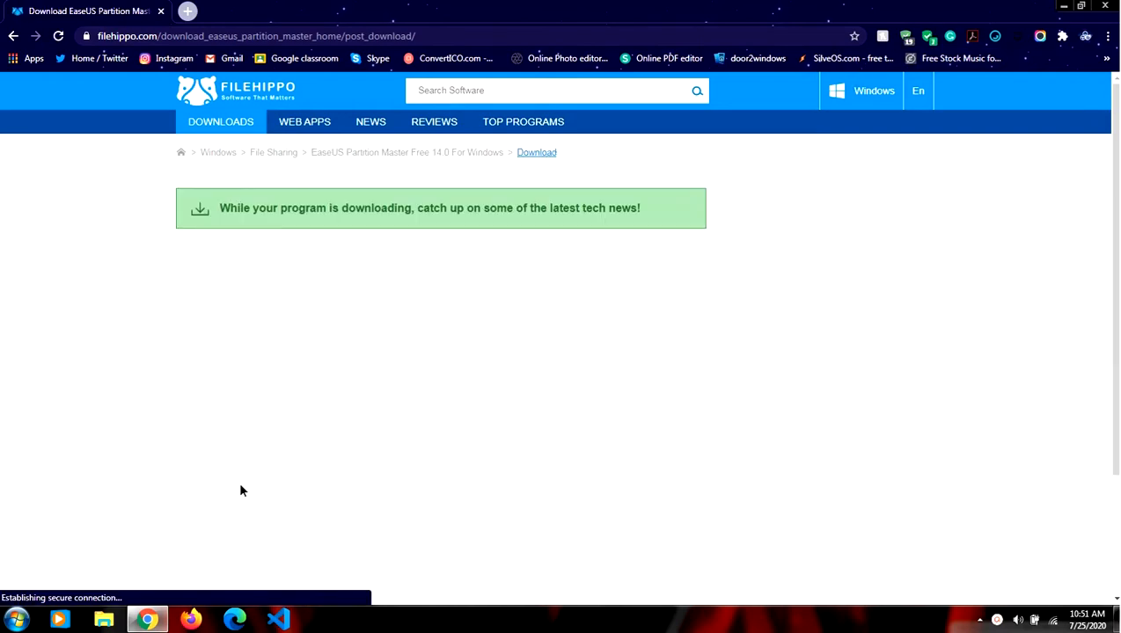
left_click(144, 588)
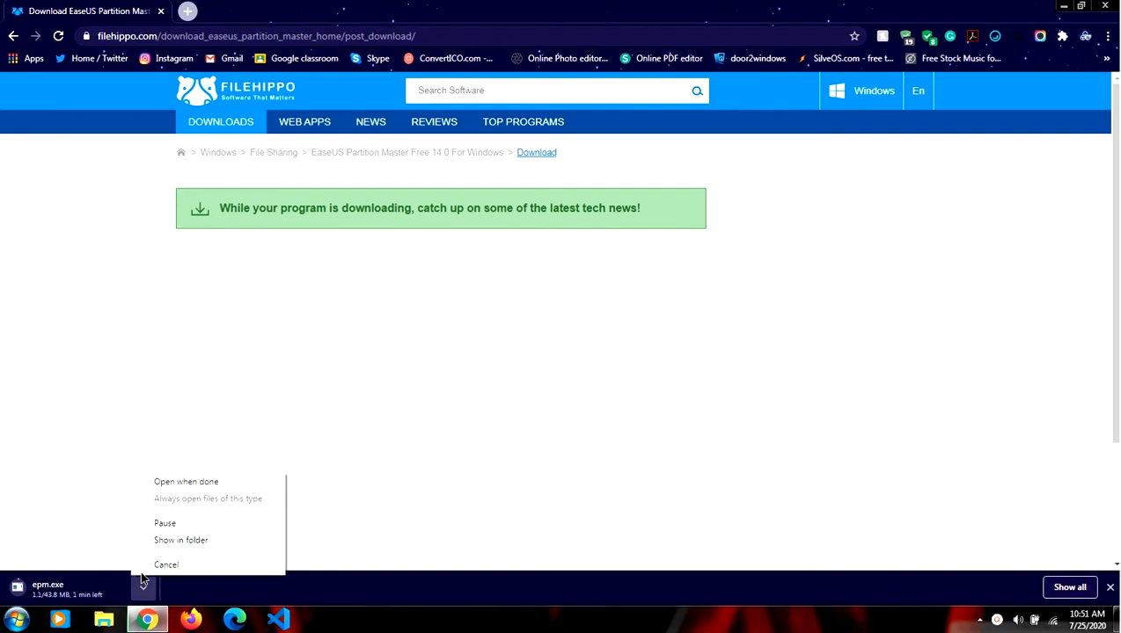
left_click(165, 565)
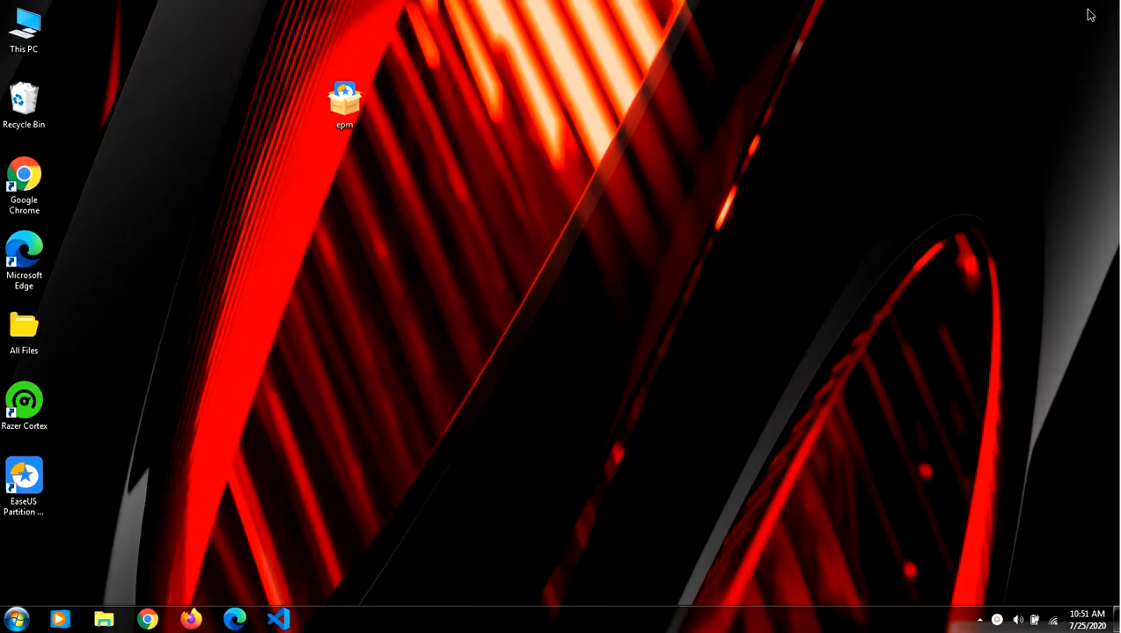
mouse_move(352, 134)
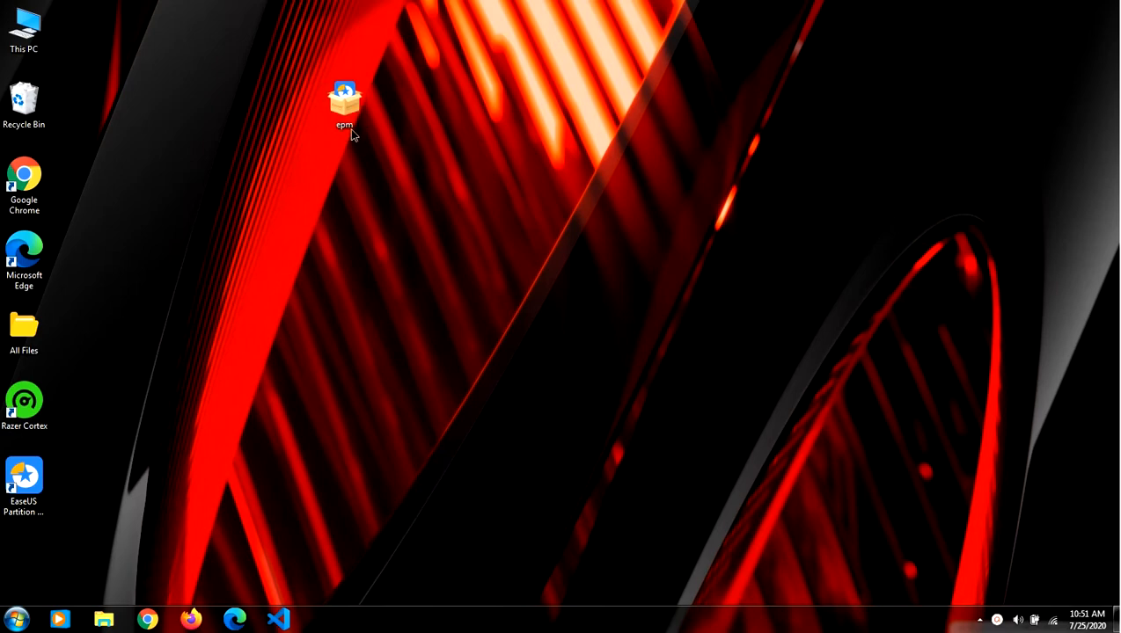
left_click(345, 100)
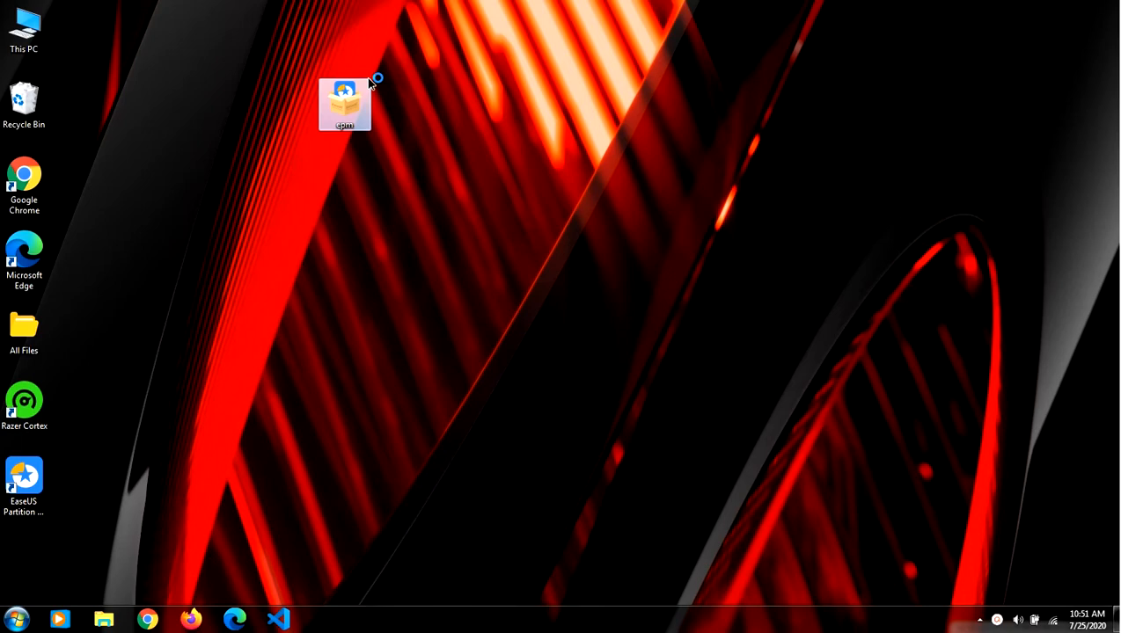
double_click(345, 104)
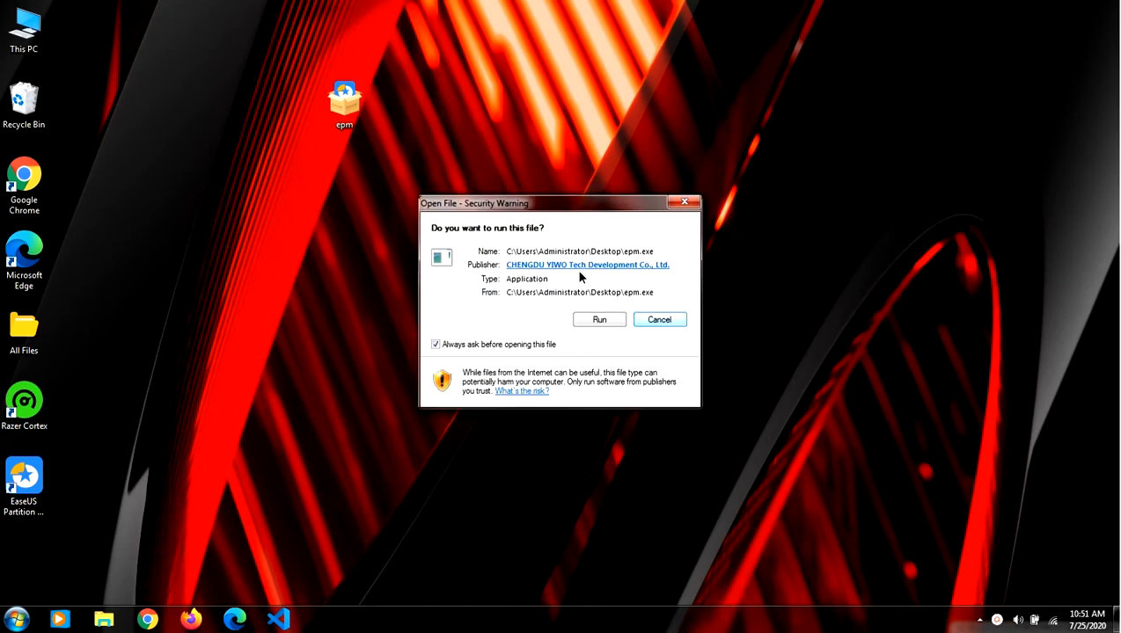
left_click(598, 321)
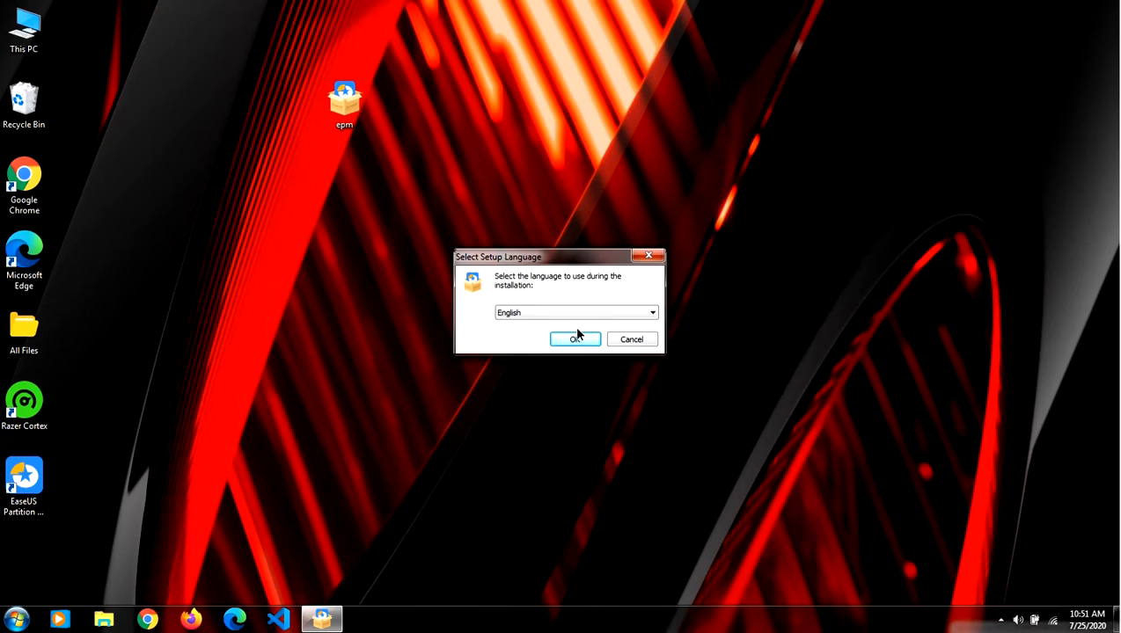
left_click(574, 339)
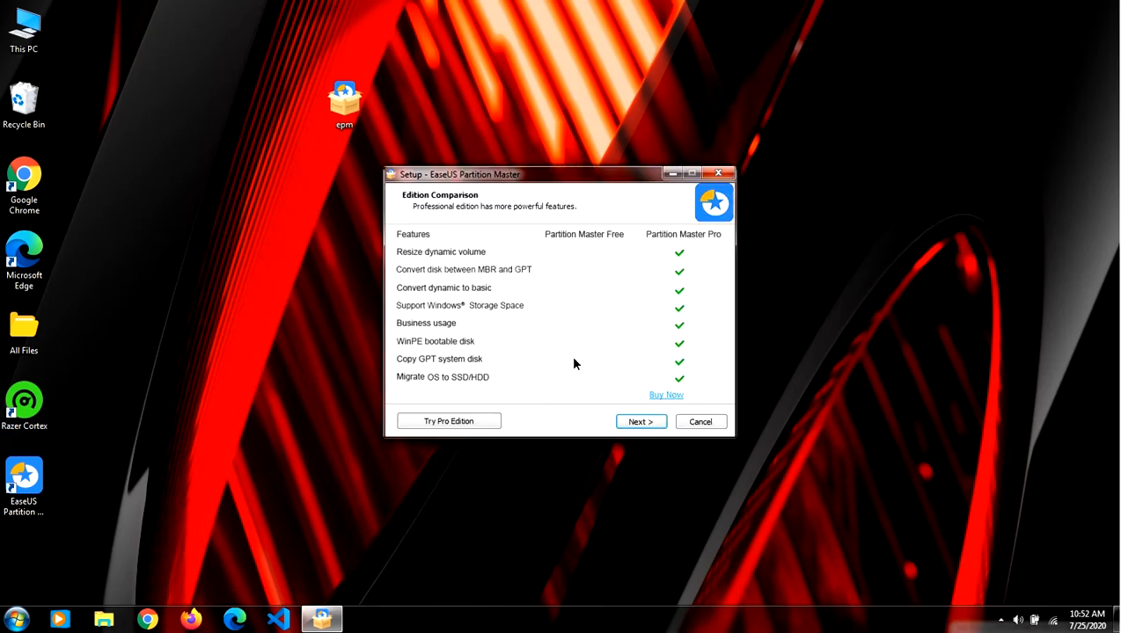
left_click(640, 422)
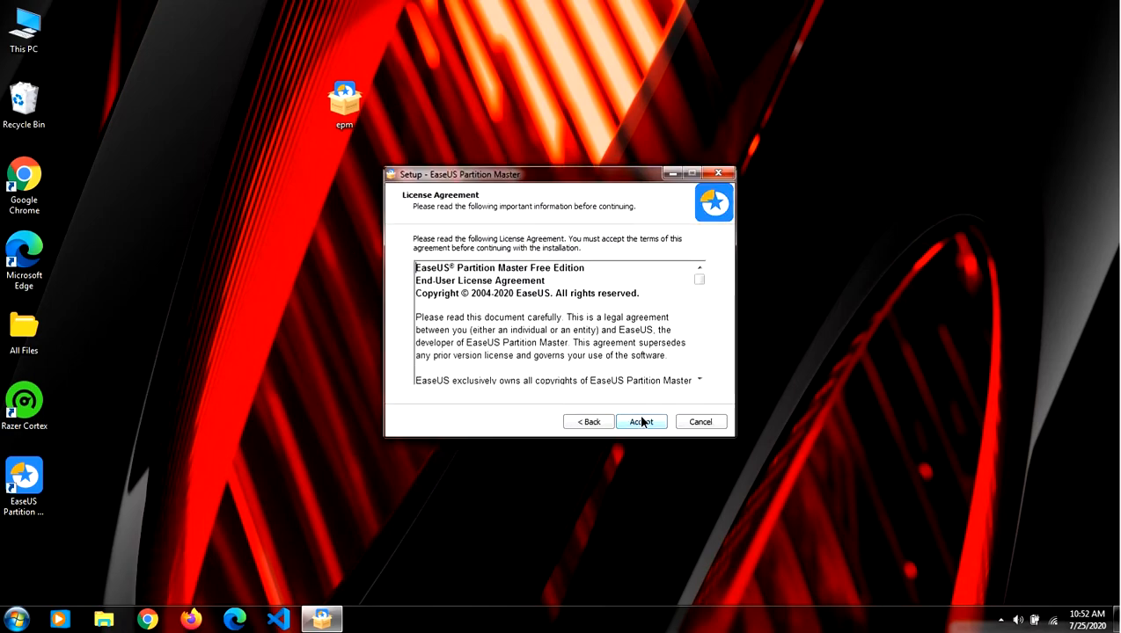
left_click(641, 422)
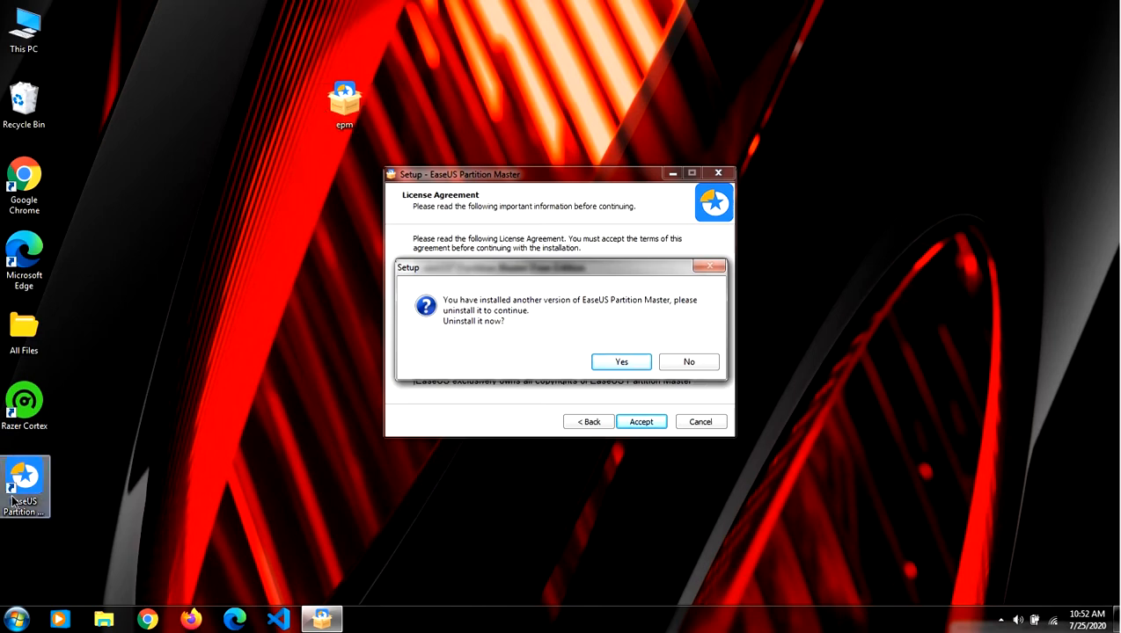
left_click(690, 363)
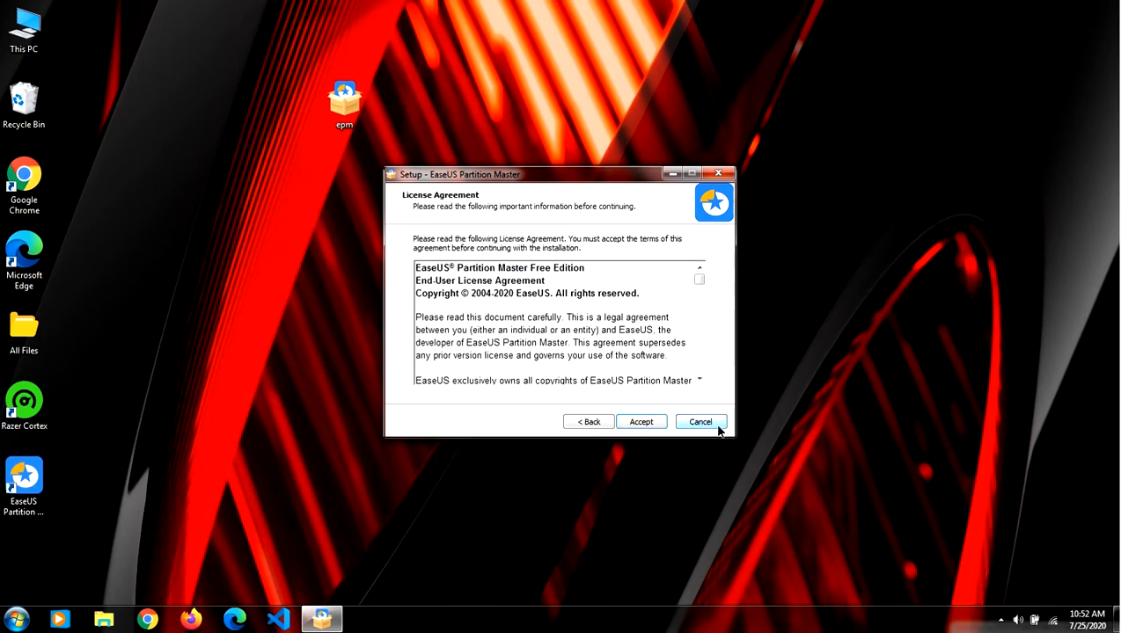
left_click(700, 423)
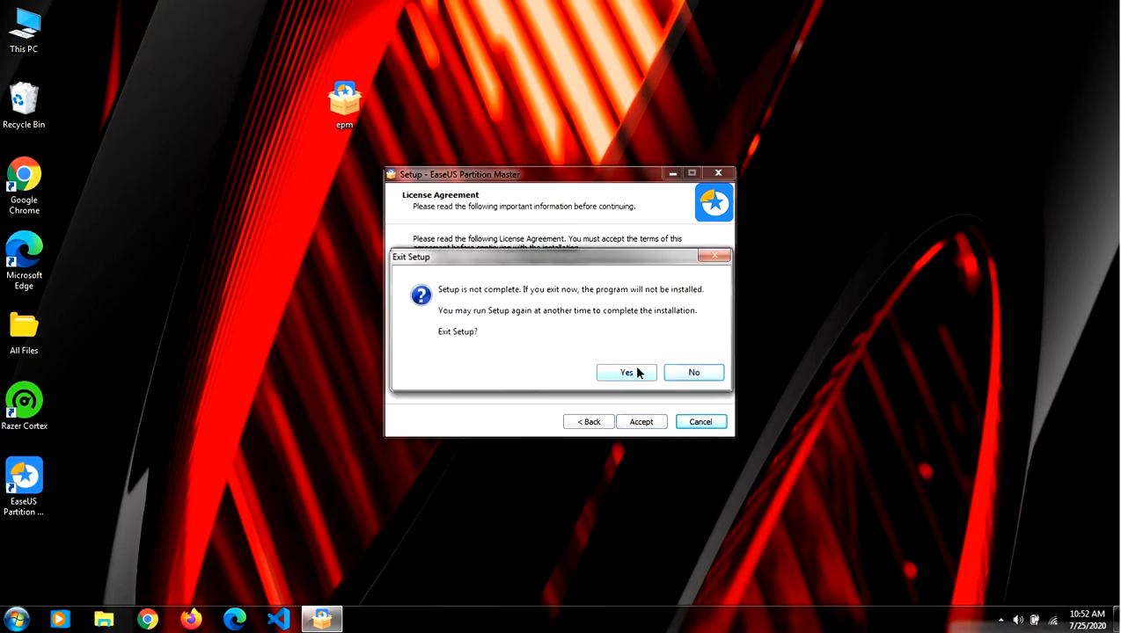
left_click(693, 373)
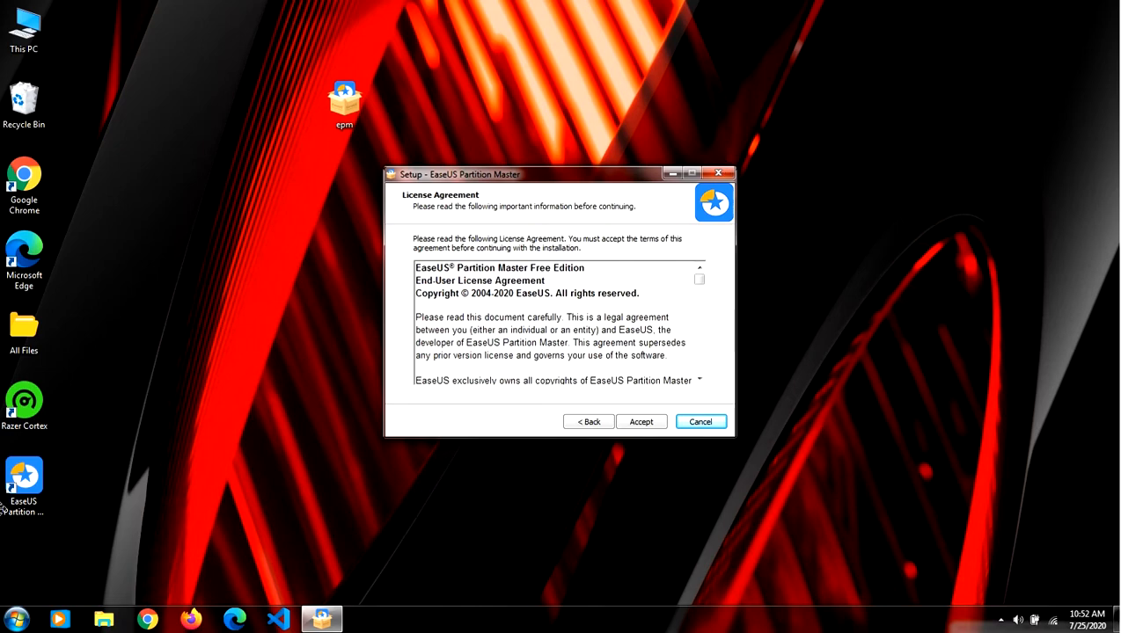
left_click(700, 423)
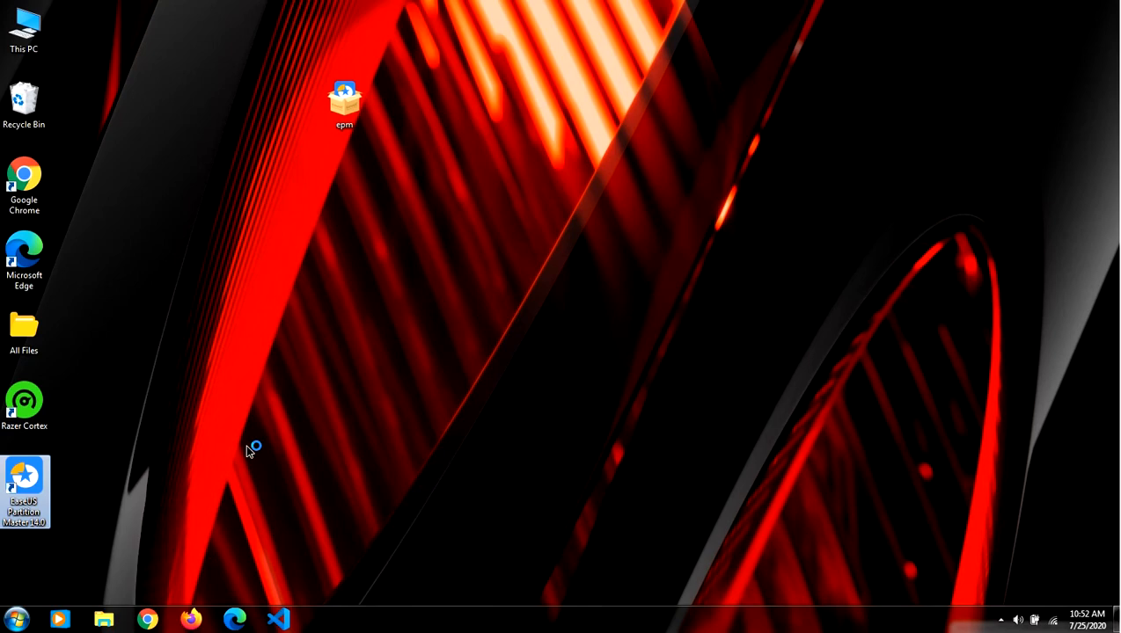
Step: Launch the installed EaseUS Partition Master and dismiss the new-version notice
double_click(25, 491)
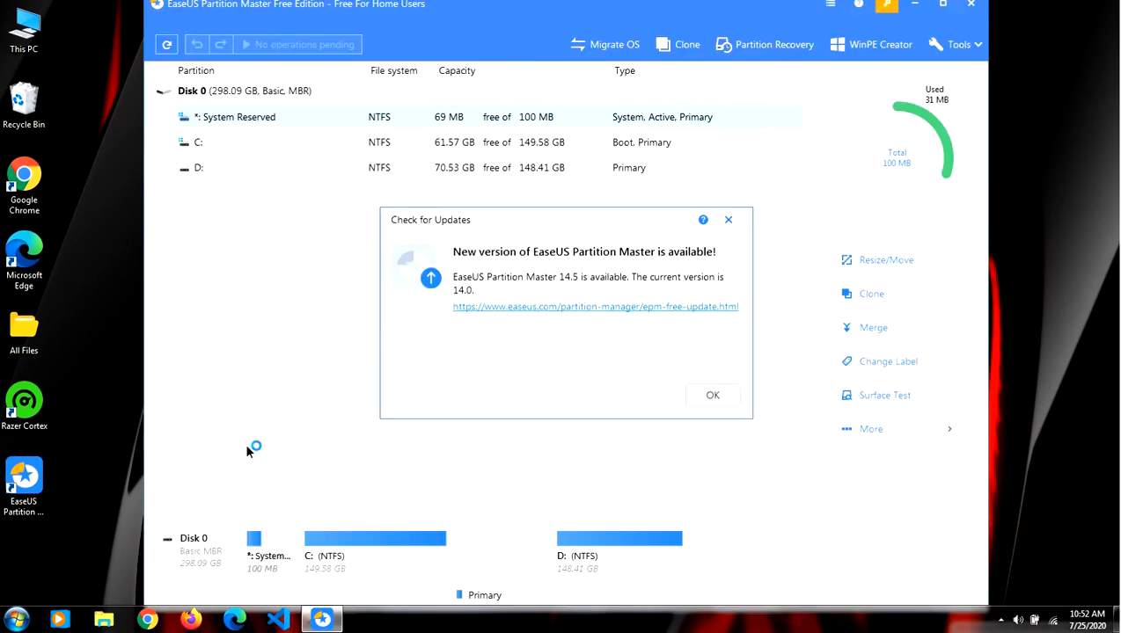
left_click(729, 218)
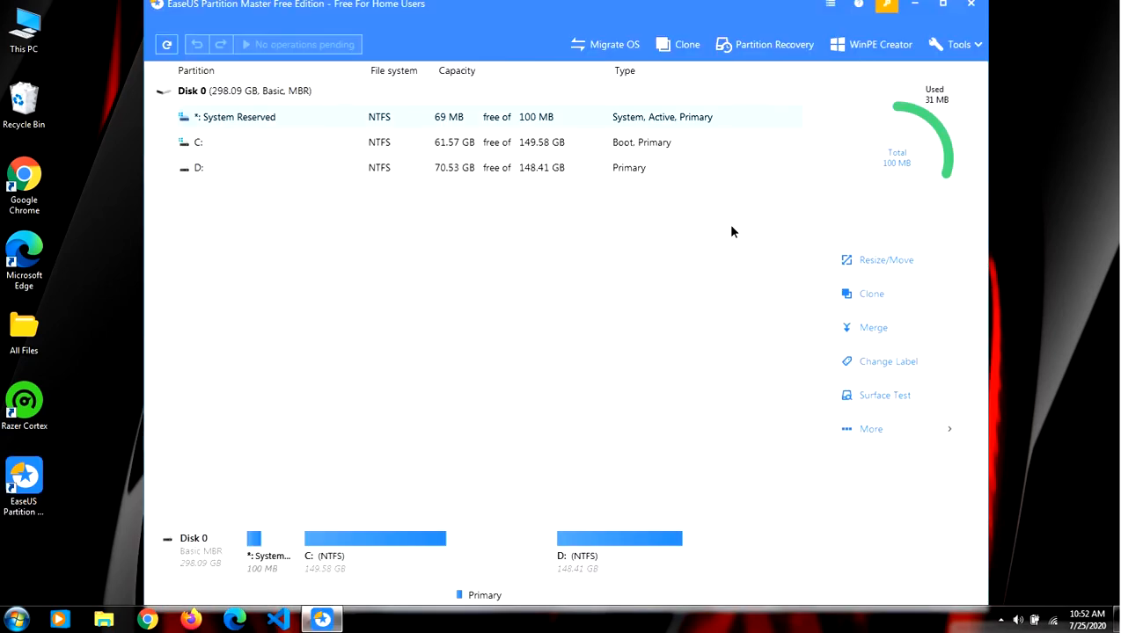
mouse_move(647, 145)
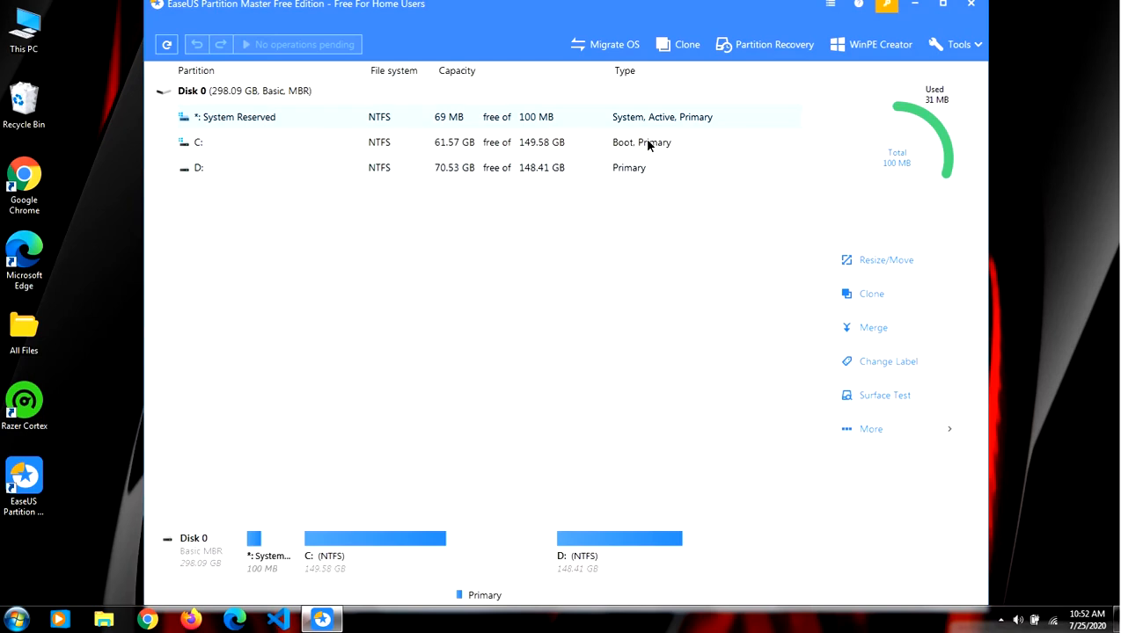
mouse_move(468, 215)
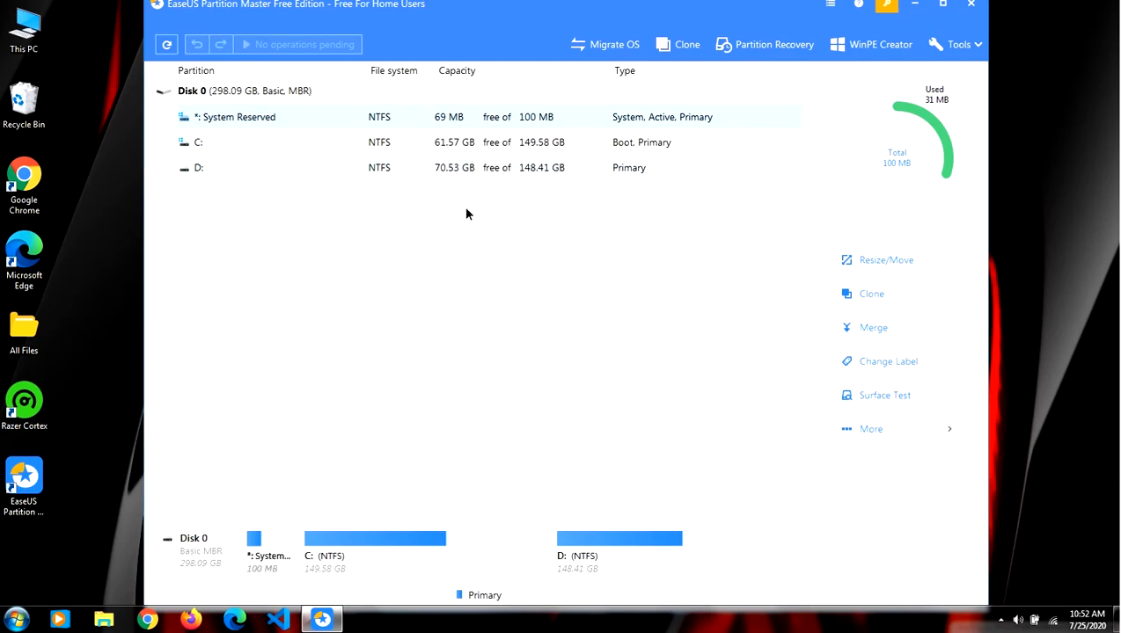
mouse_move(404, 171)
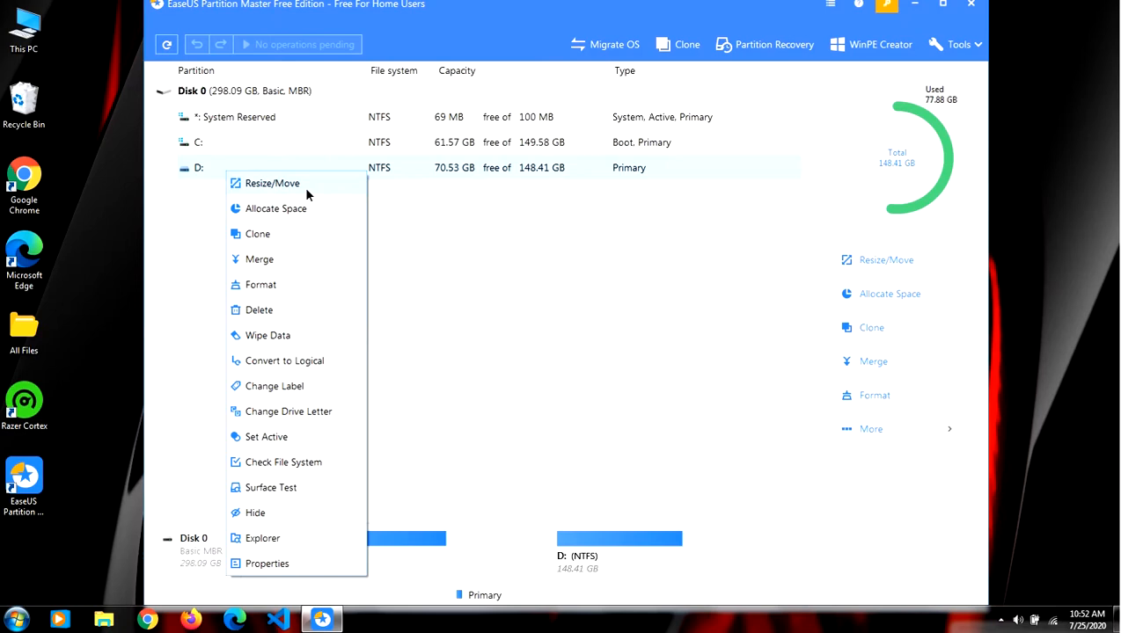
Step: Shrink D: to 147.99 GB, leaving about 427 MB unallocated before it
left_click(271, 183)
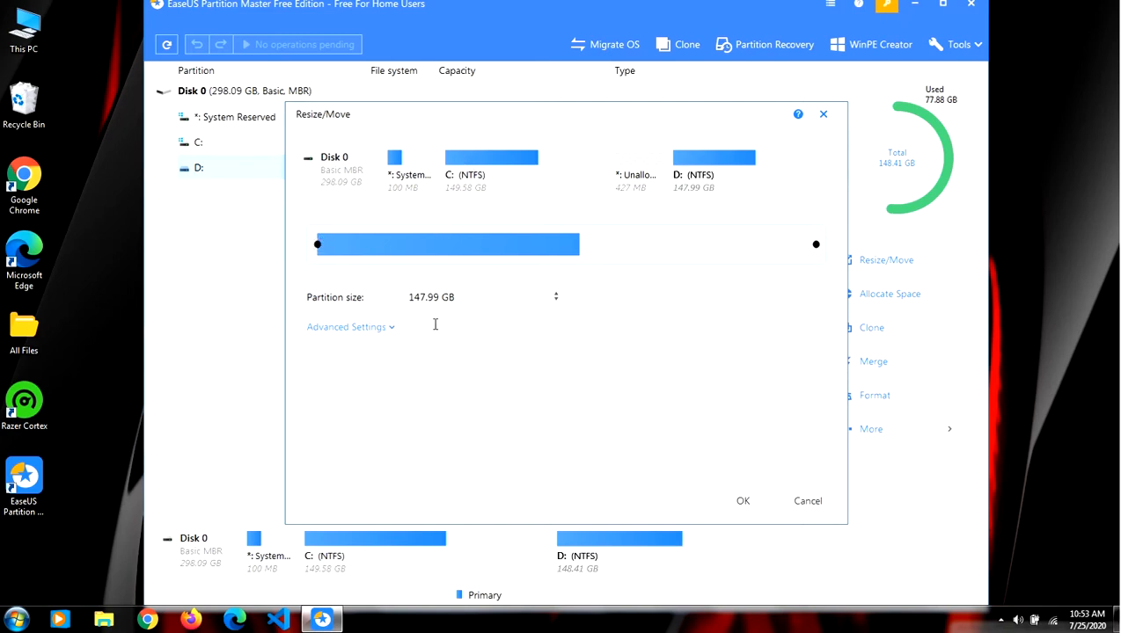
left_click(806, 499)
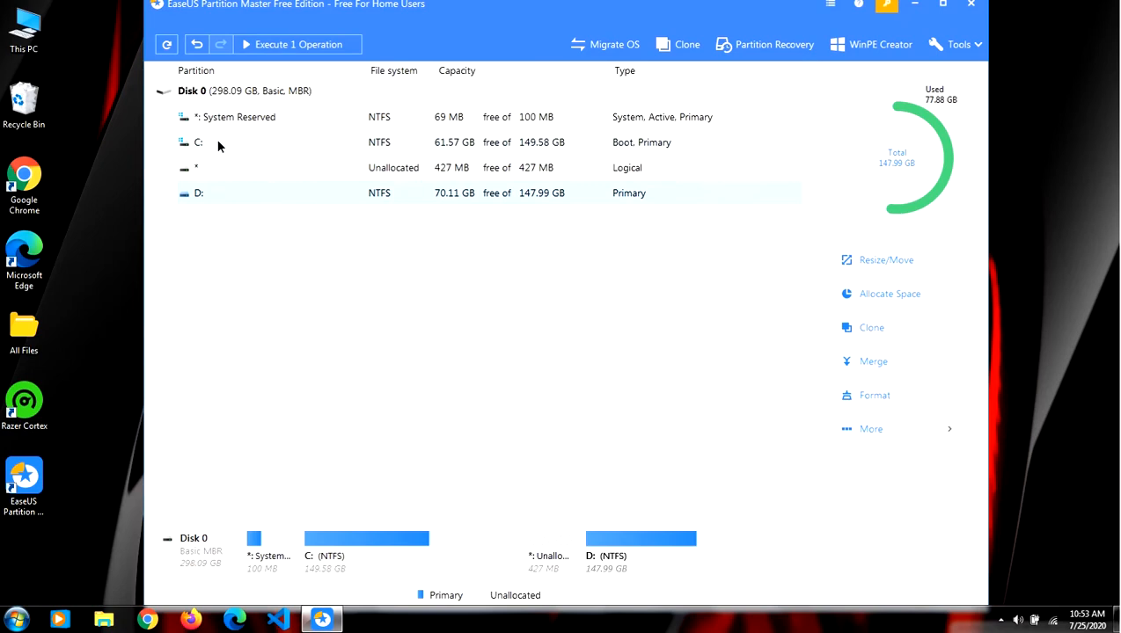
Step: Extend C: across the unallocated space to 149.99 GB
left_click(885, 260)
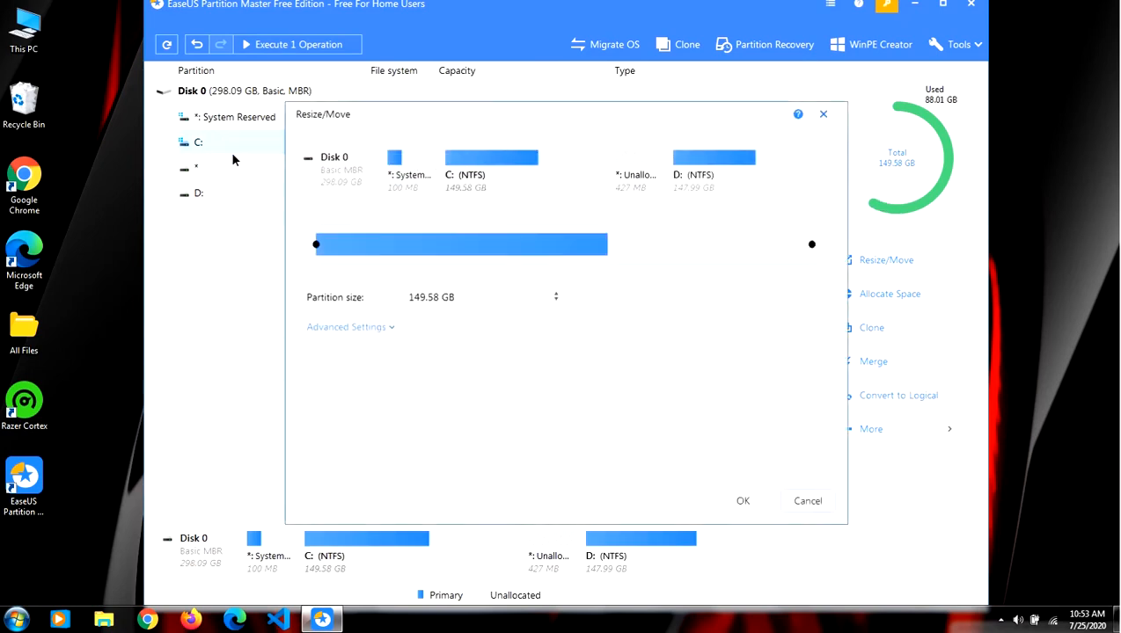
left_click_drag(813, 245, 812, 249)
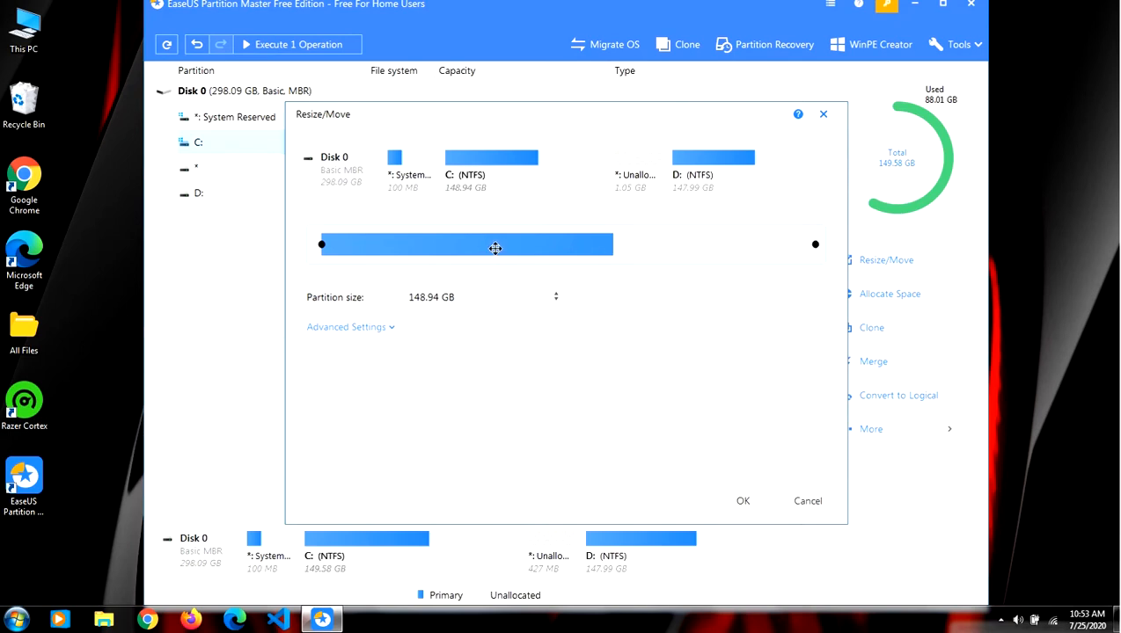
left_click_drag(496, 248, 467, 248)
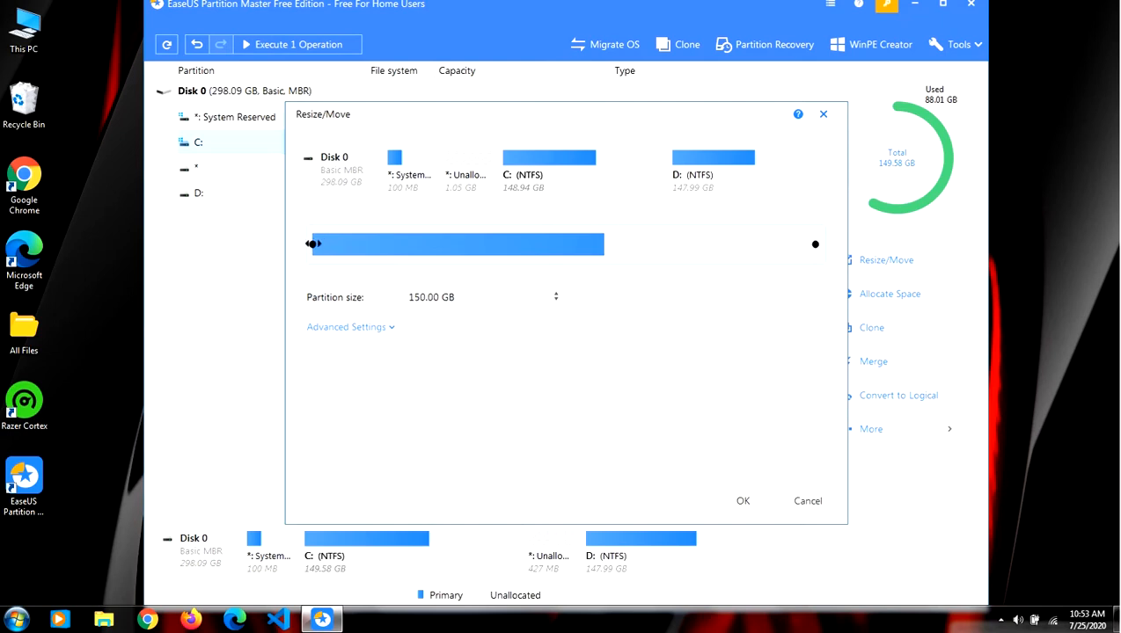
left_click_drag(313, 243, 311, 243)
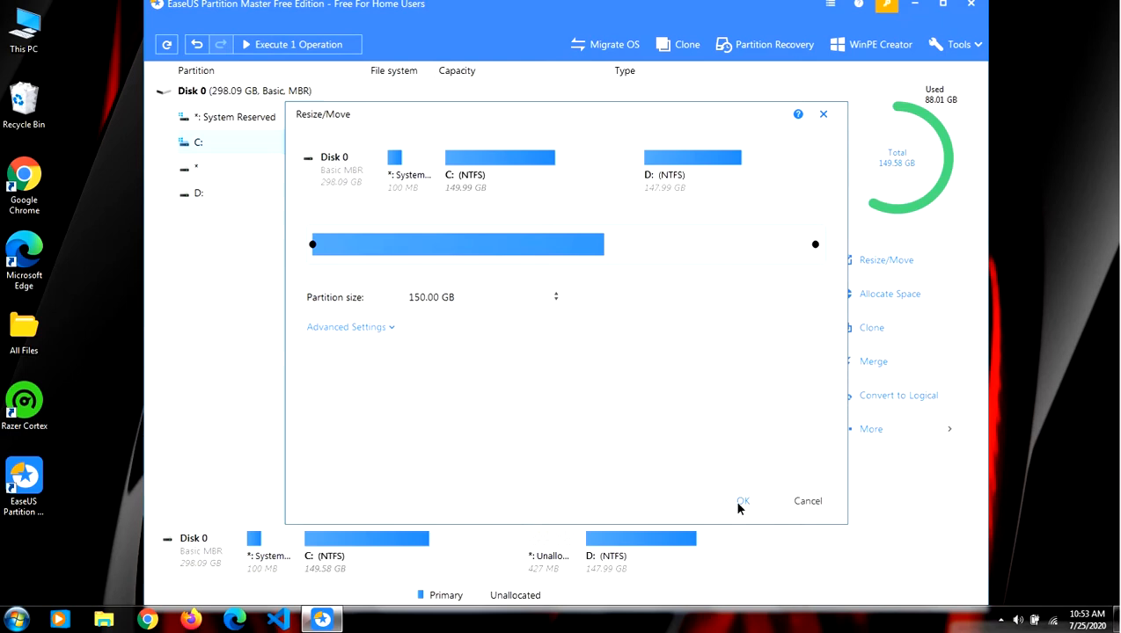
left_click(743, 499)
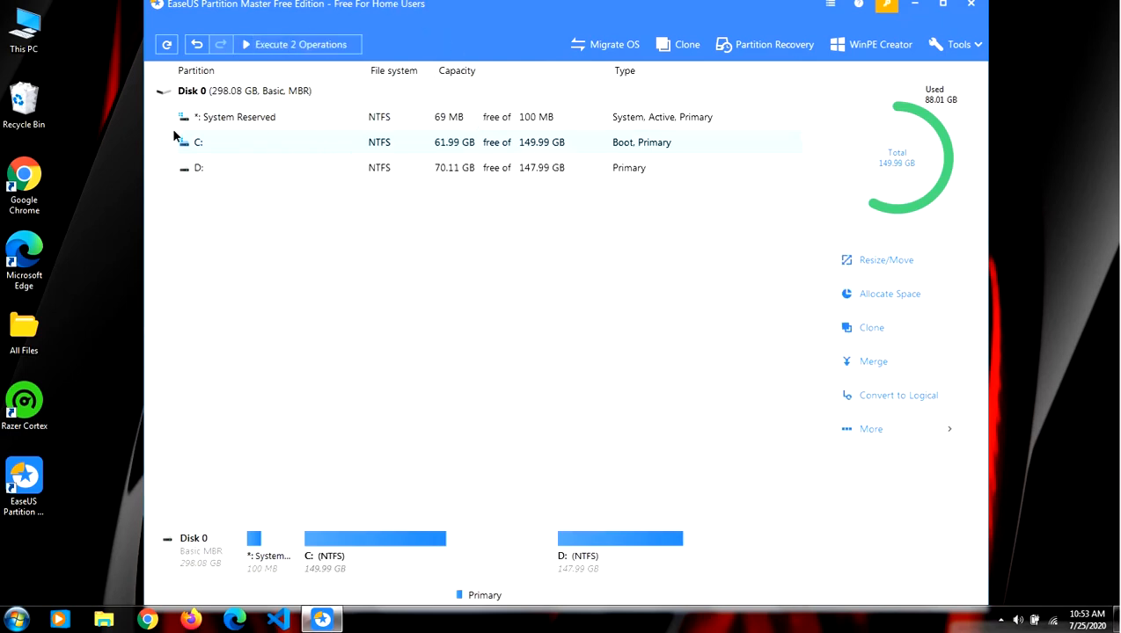
mouse_move(301, 44)
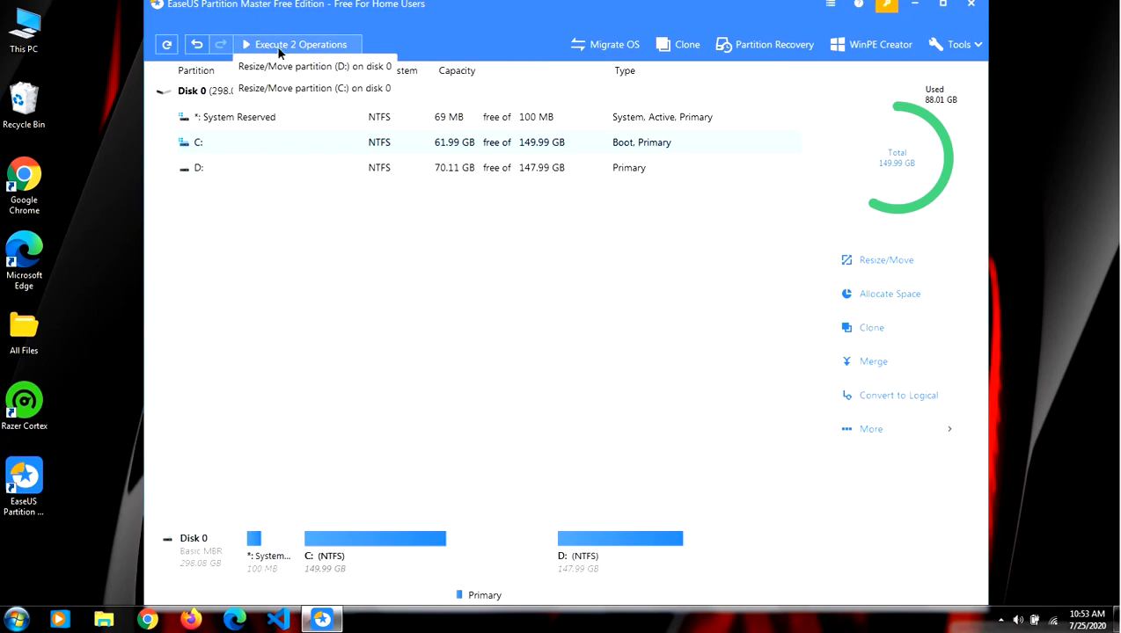
mouse_move(1013, 376)
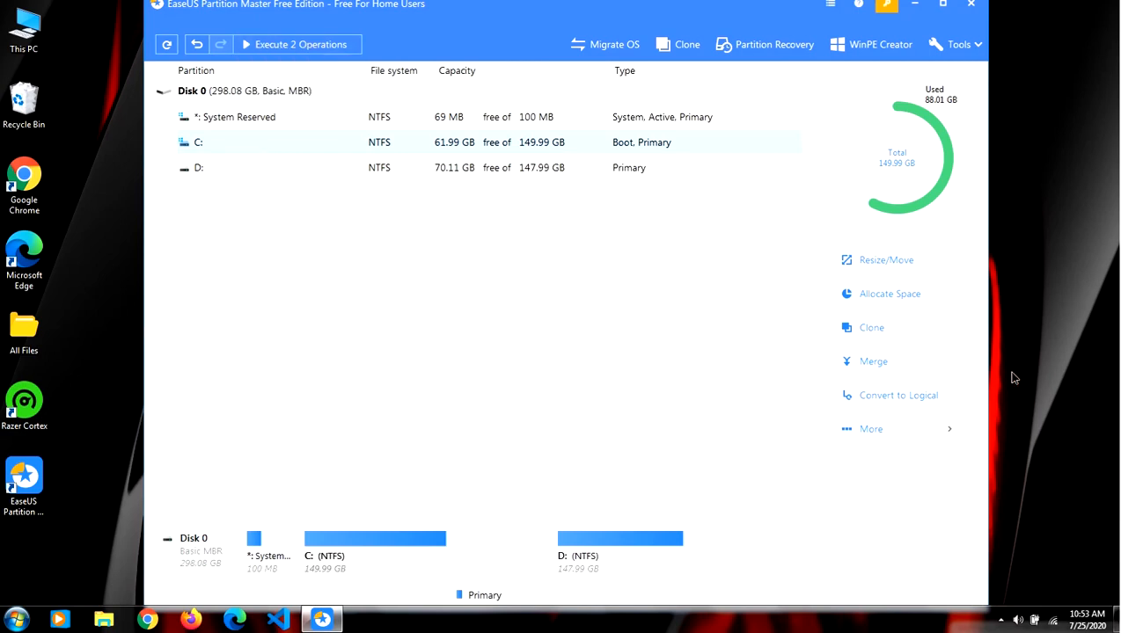
mouse_move(272, 120)
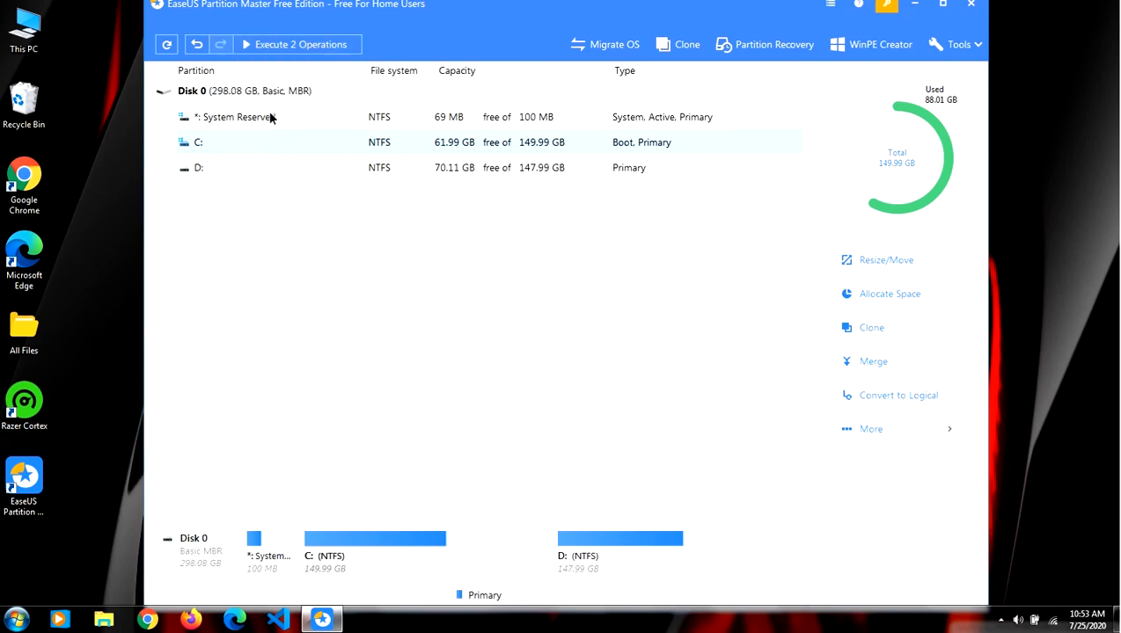
mouse_move(97, 137)
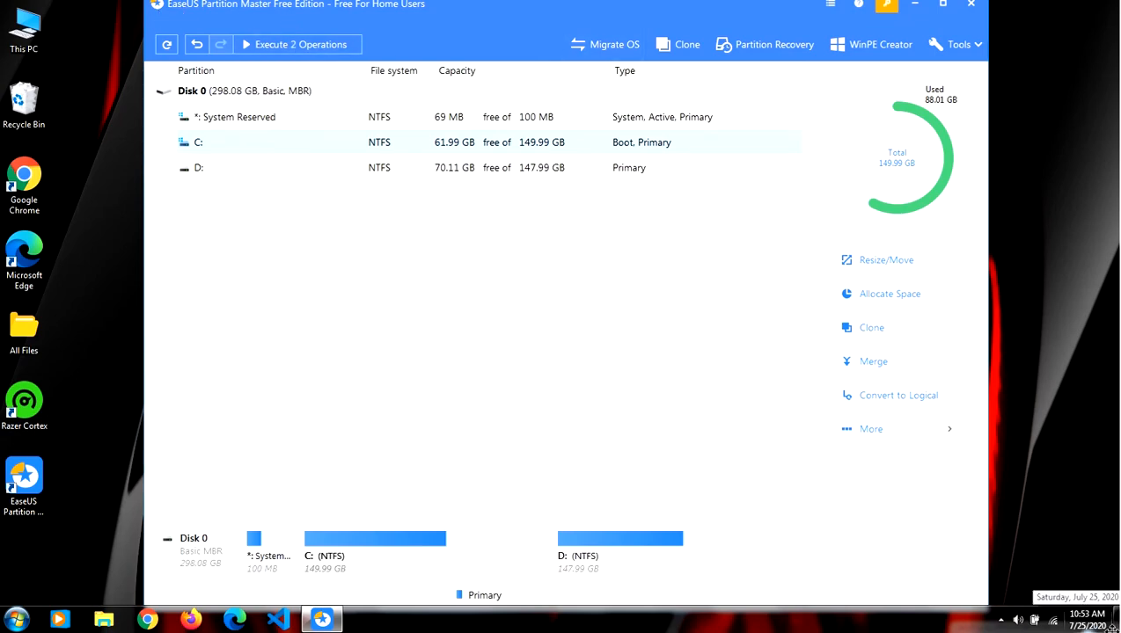
mouse_move(953, 198)
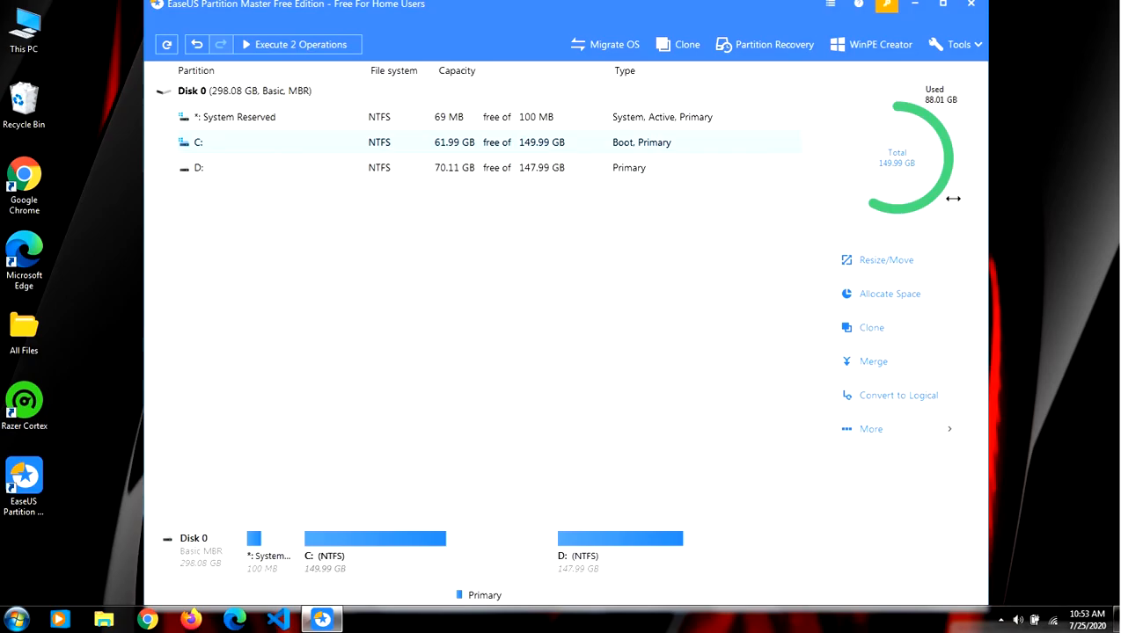
Step: Execute the two pending resize operations for D: and C:
left_click(971, 5)
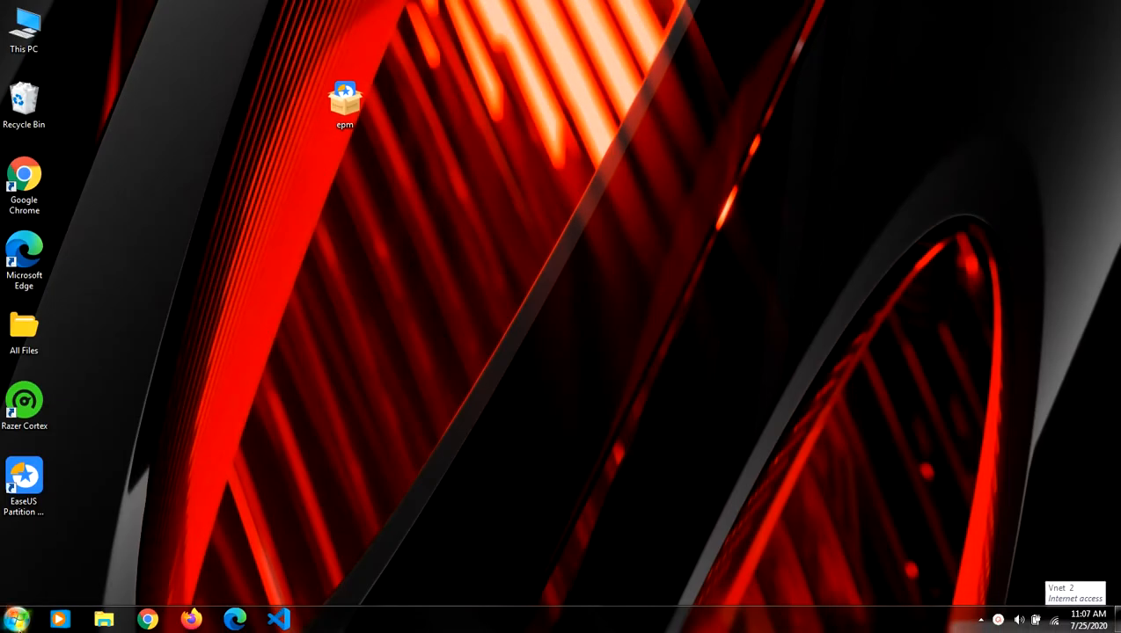
mouse_move(120, 527)
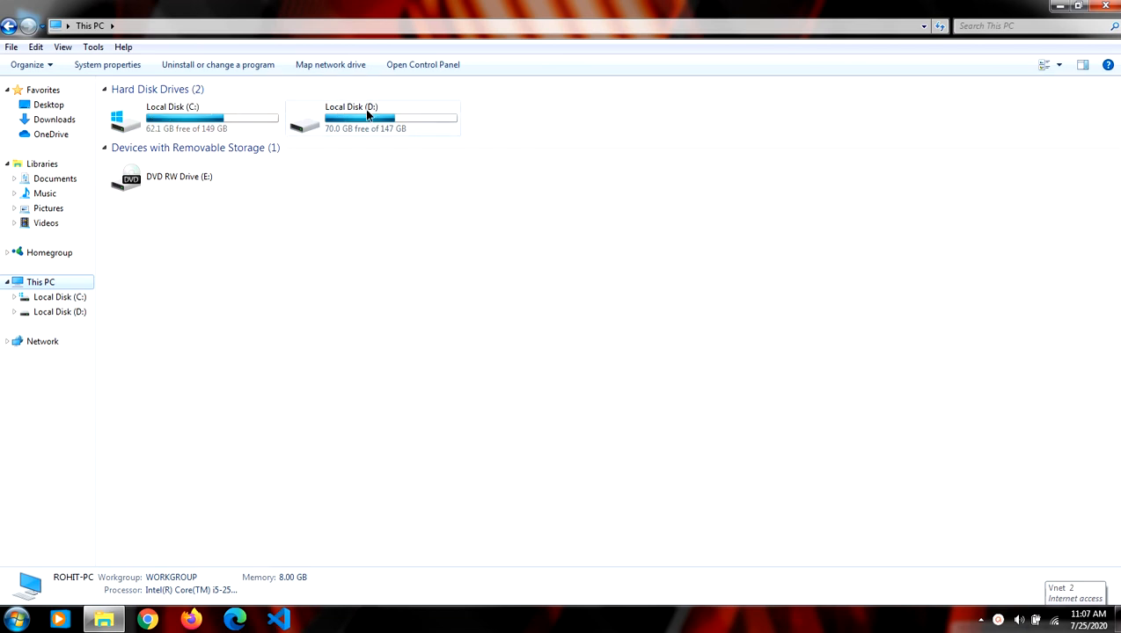
mouse_move(387, 120)
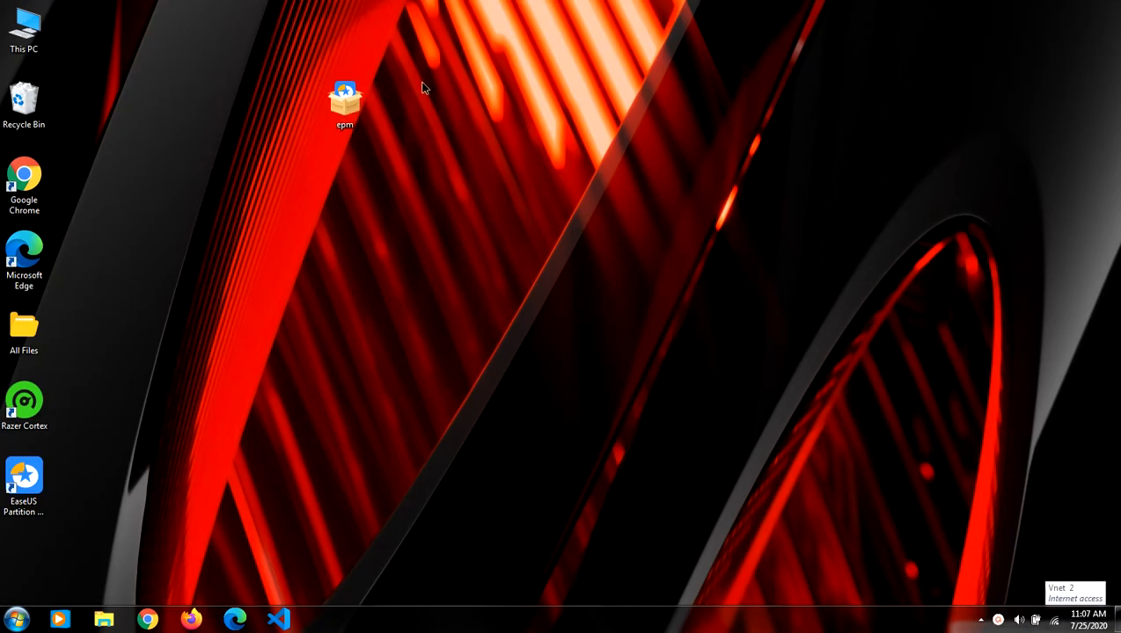
mouse_move(773, 349)
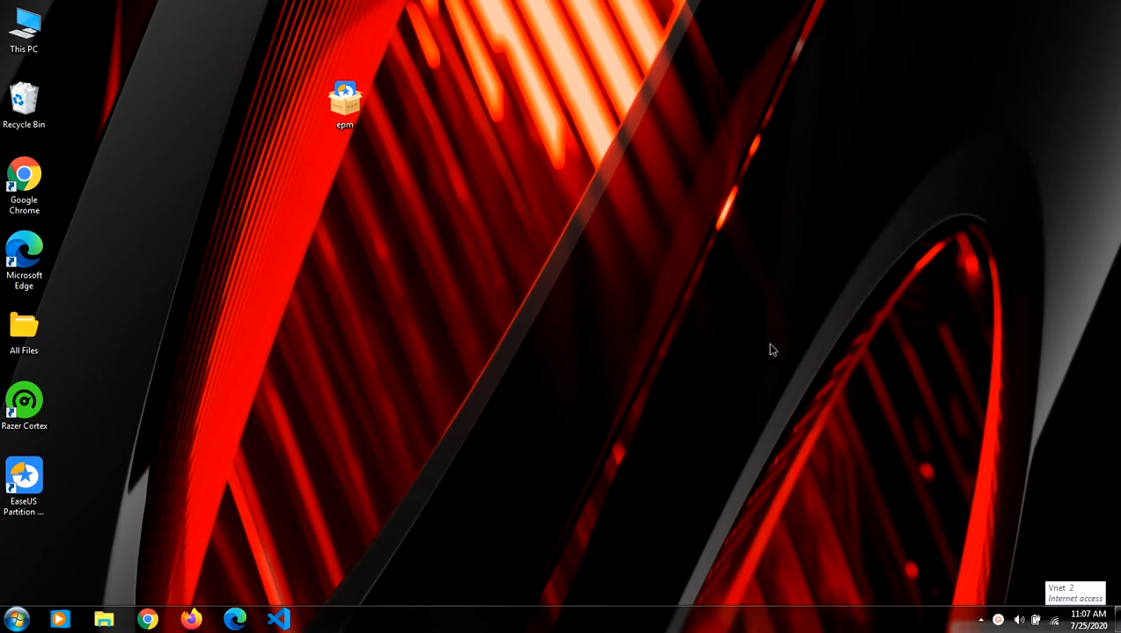